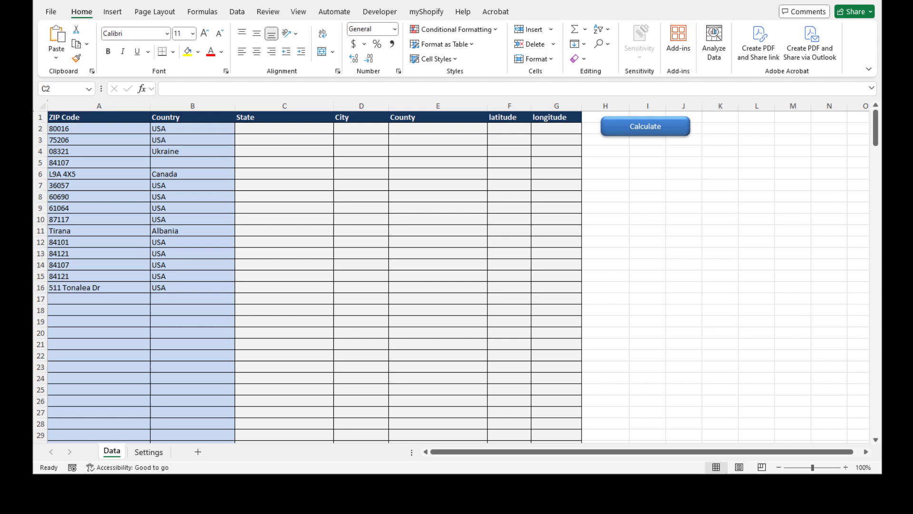
- Review the Settings sheet, then return to the Data sheet and check the row 16 street address entry
{"action": "left_click", "coordinate": [148, 451]}
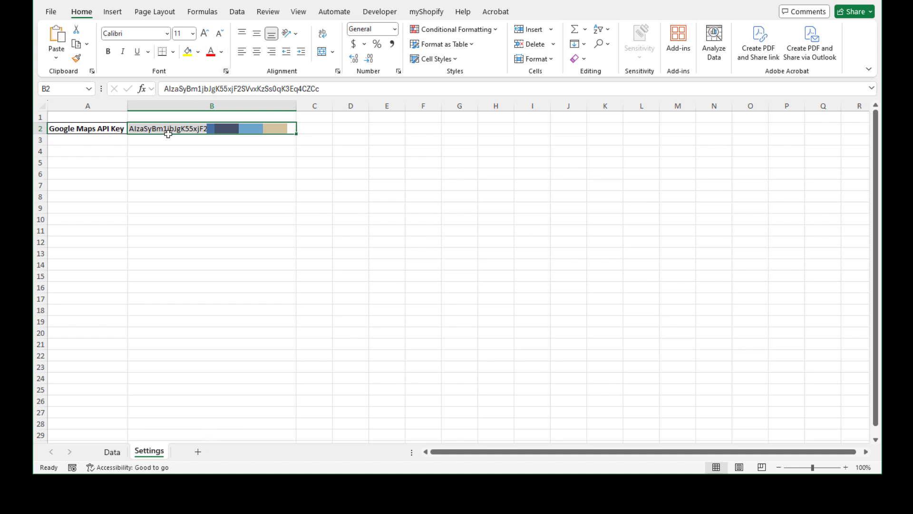
{"action": "left_click", "coordinate": [112, 451]}
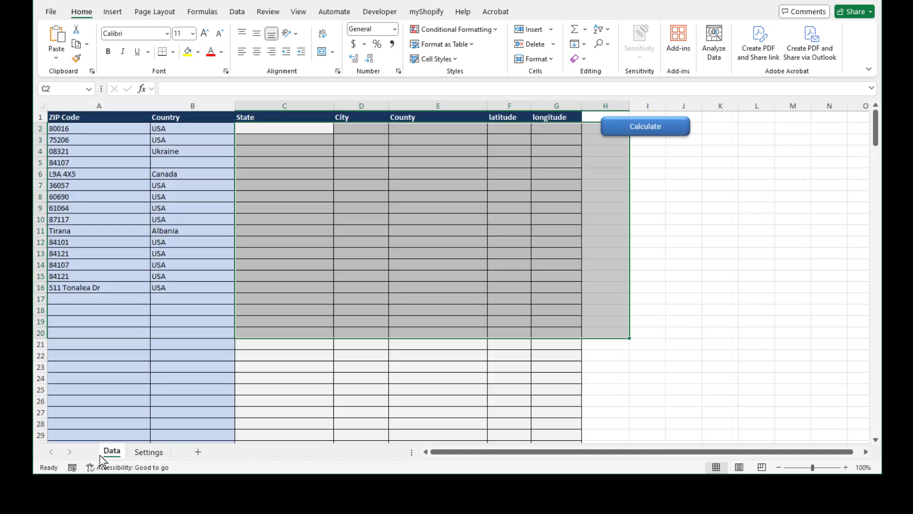
{"action": "left_click", "coordinate": [438, 287]}
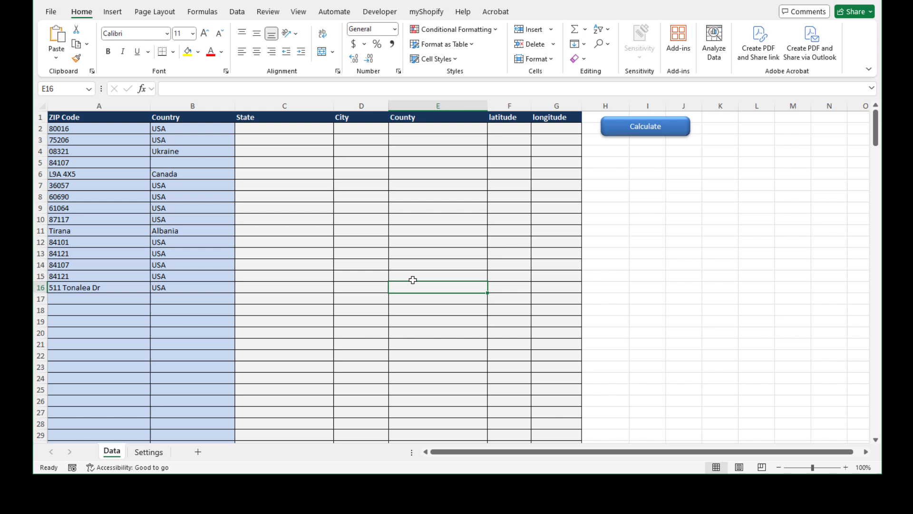
{"action": "mouse_move", "coordinate": [277, 239]}
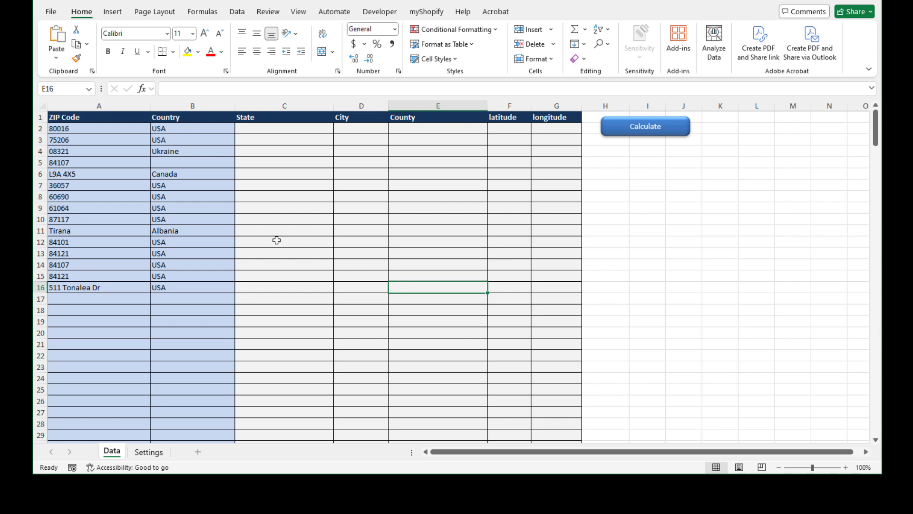
{"action": "mouse_move", "coordinate": [131, 166]}
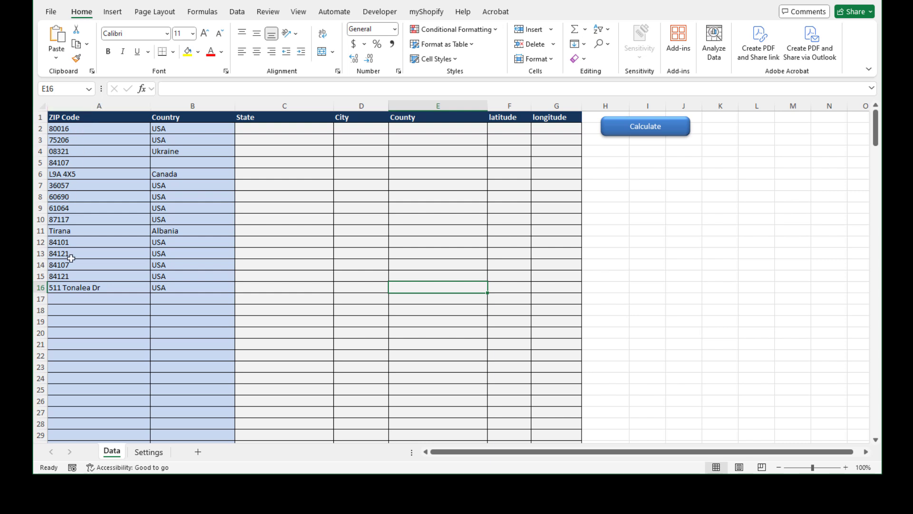
{"action": "left_click", "coordinate": [99, 287]}
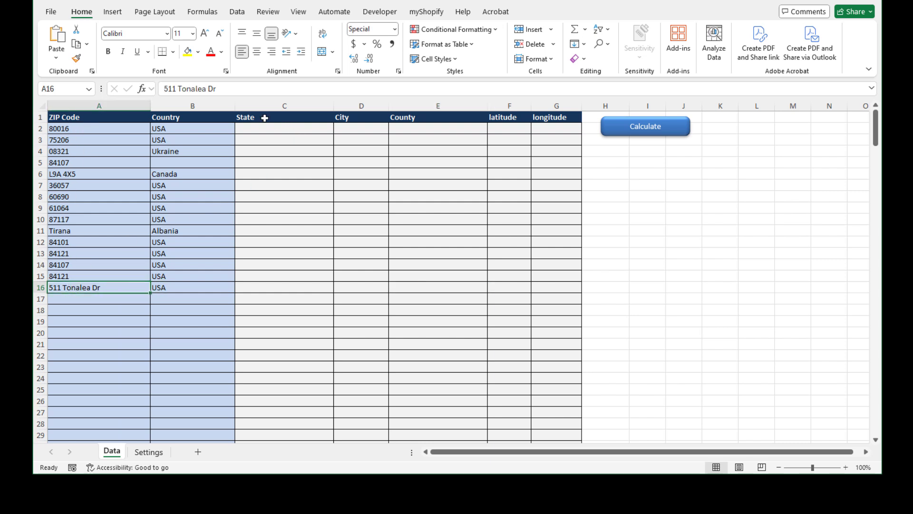
- Note the empty City and neighbouring columns and run Calculate to look up every entry's location
{"action": "left_click", "coordinate": [361, 117]}
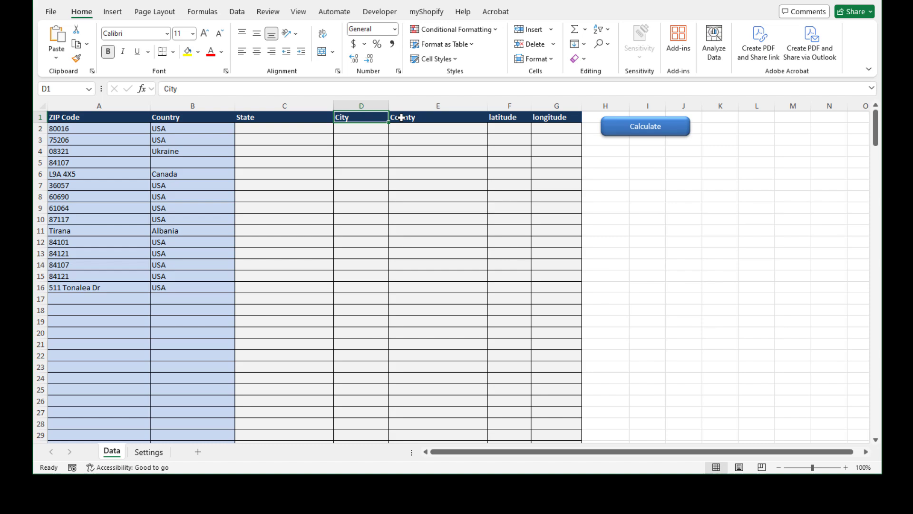
{"action": "left_click", "coordinate": [554, 117]}
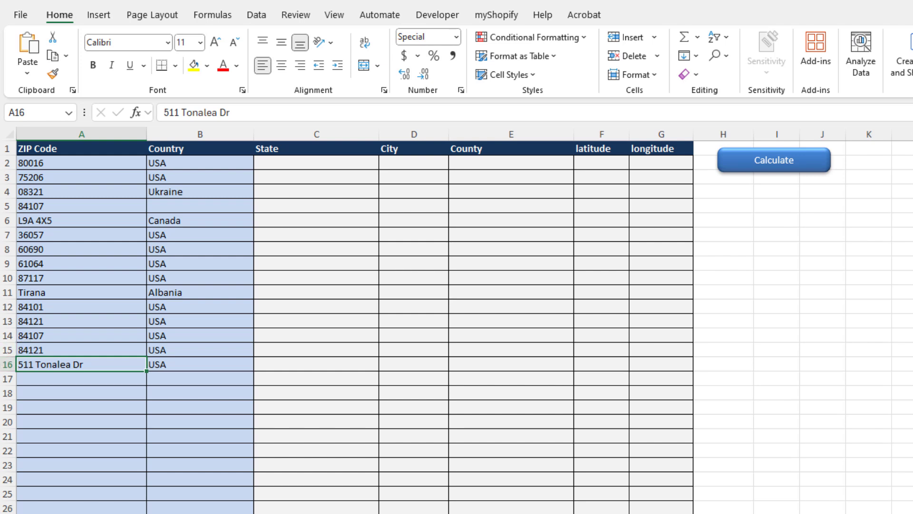
{"action": "mouse_move", "coordinate": [71, 382]}
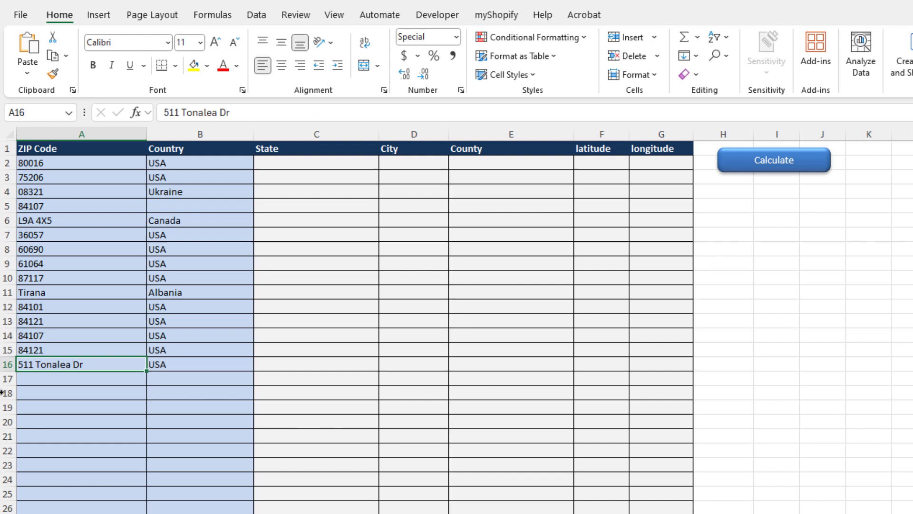
{"action": "mouse_move", "coordinate": [712, 142]}
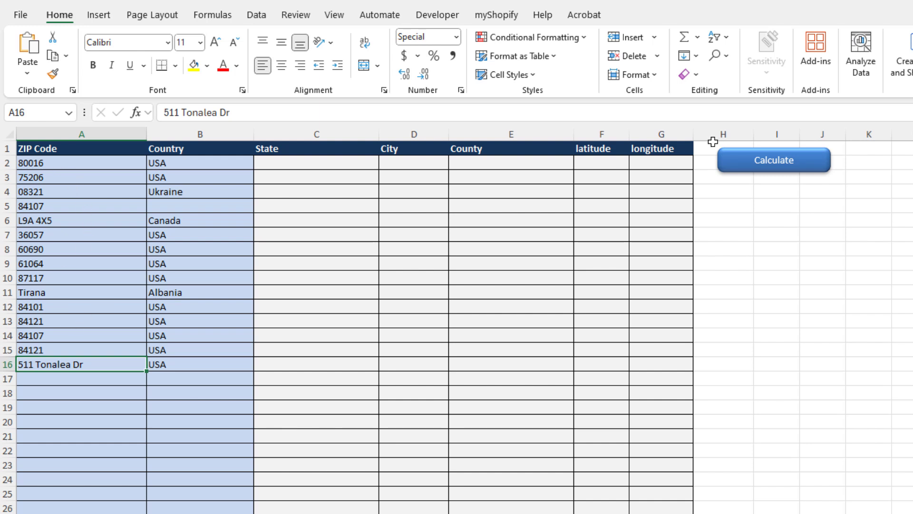
{"action": "left_click", "coordinate": [773, 159]}
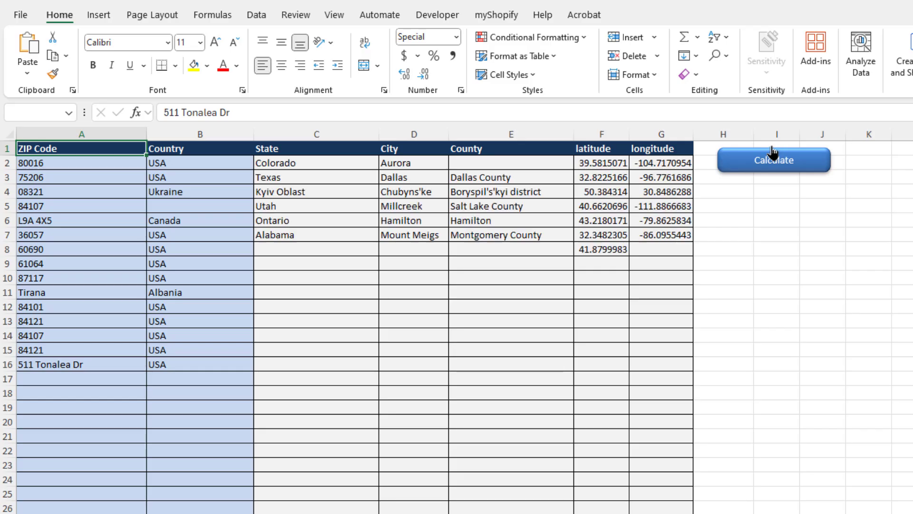
- Review the filled State, County and latitude/longitude columns and the state found for the first ZIP
{"action": "left_click", "coordinate": [773, 160]}
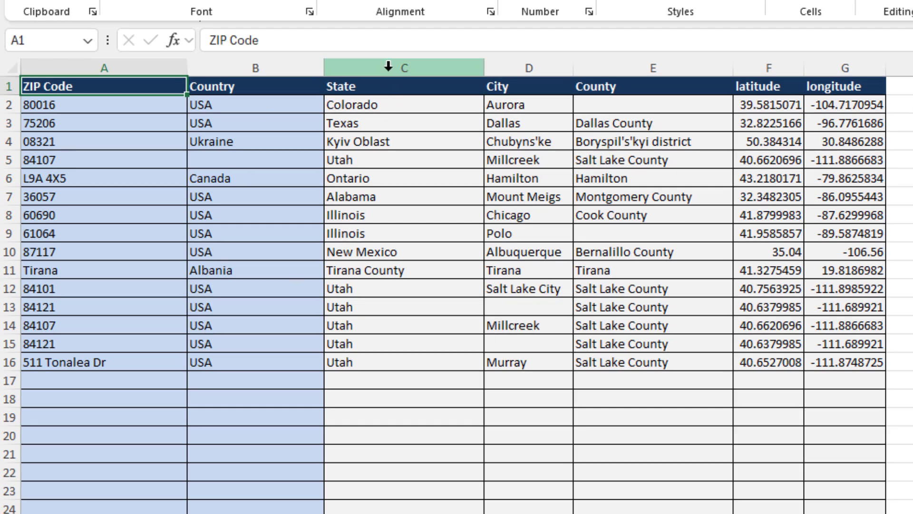
{"action": "left_click", "coordinate": [403, 68]}
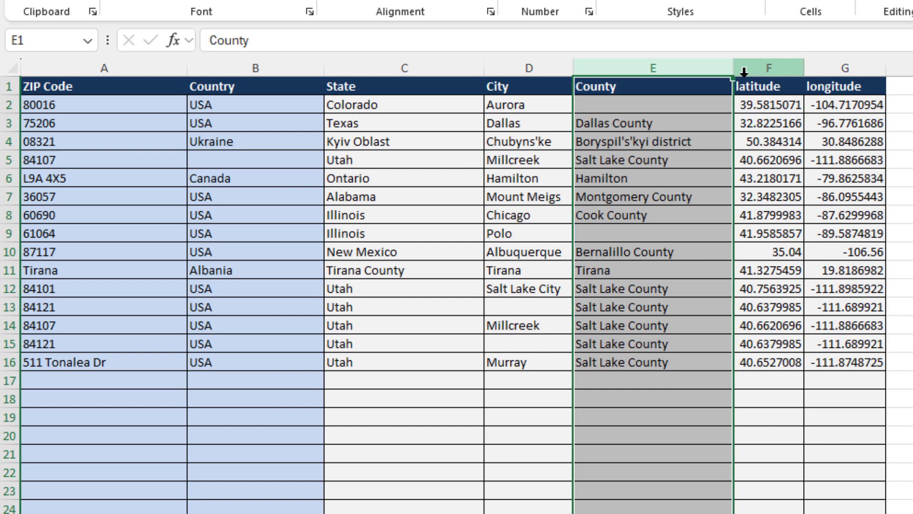
{"action": "left_click", "coordinate": [768, 67]}
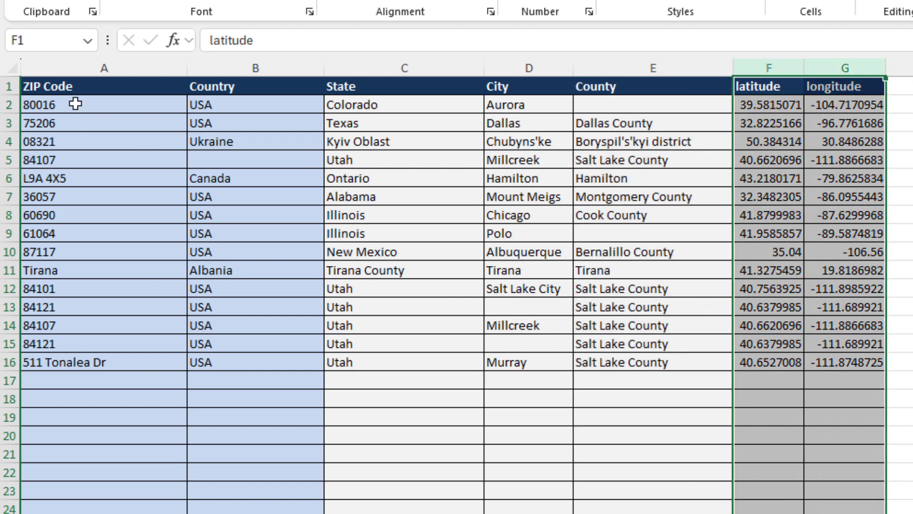
{"action": "left_click", "coordinate": [404, 105]}
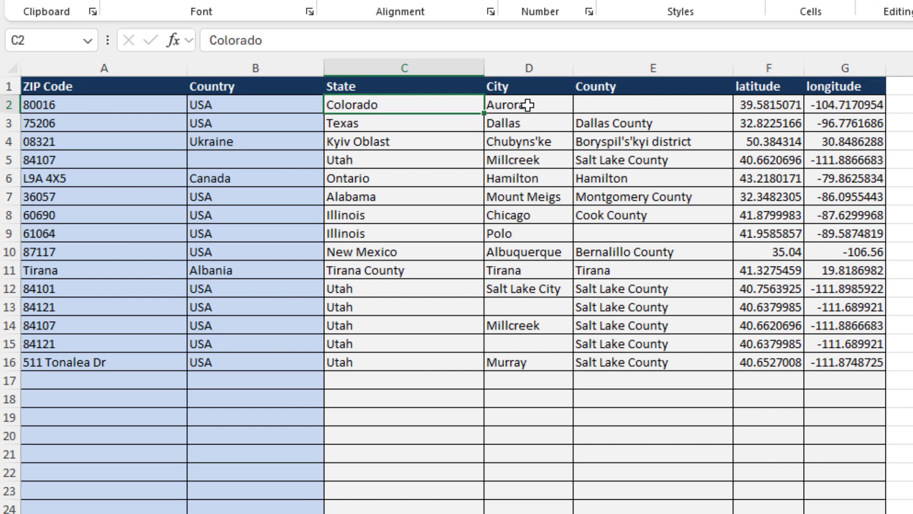
{"action": "left_click", "coordinate": [527, 105]}
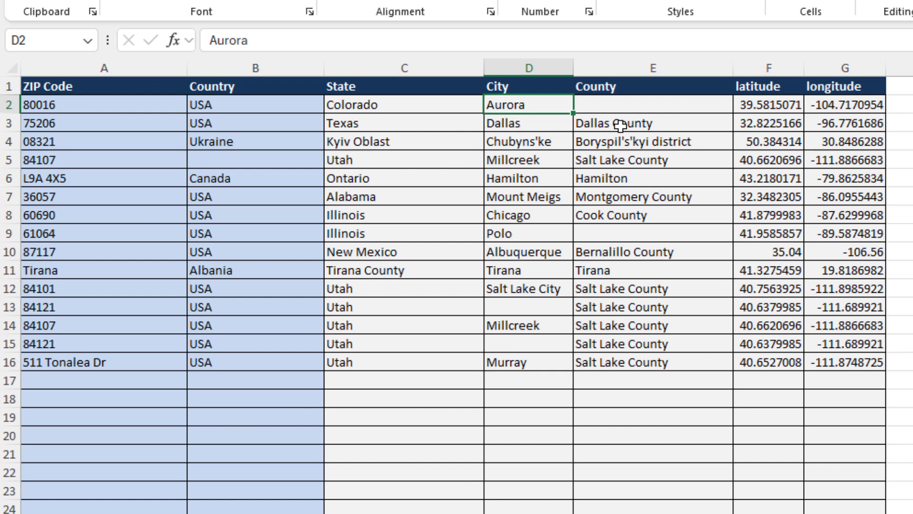
{"action": "mouse_move", "coordinate": [326, 139]}
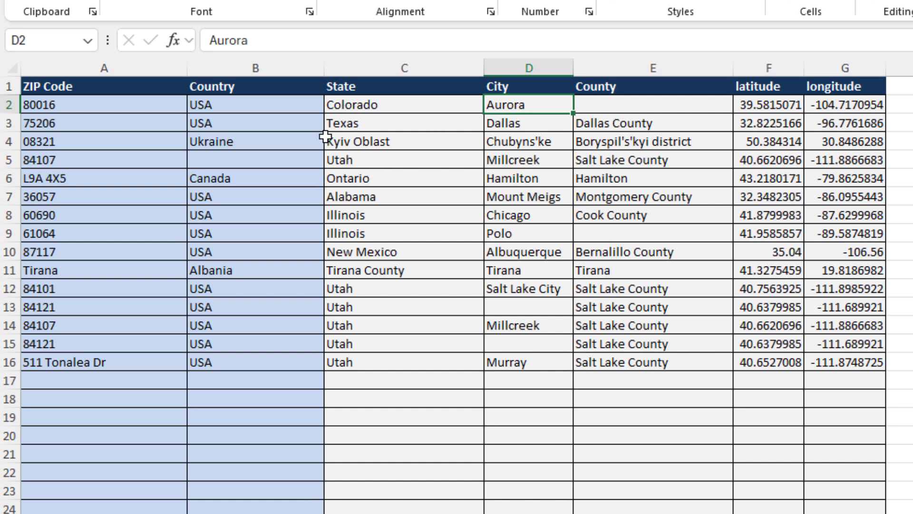
{"action": "mouse_move", "coordinate": [488, 150]}
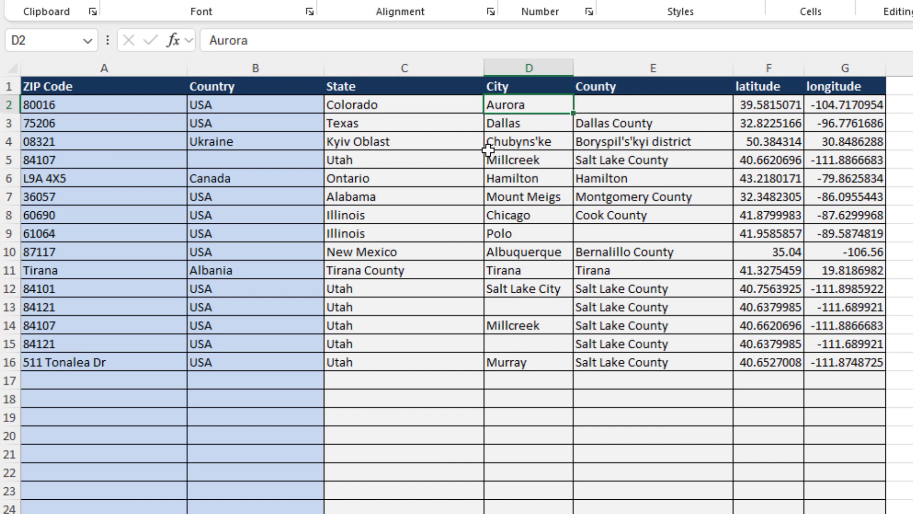
{"action": "left_click", "coordinate": [652, 123]}
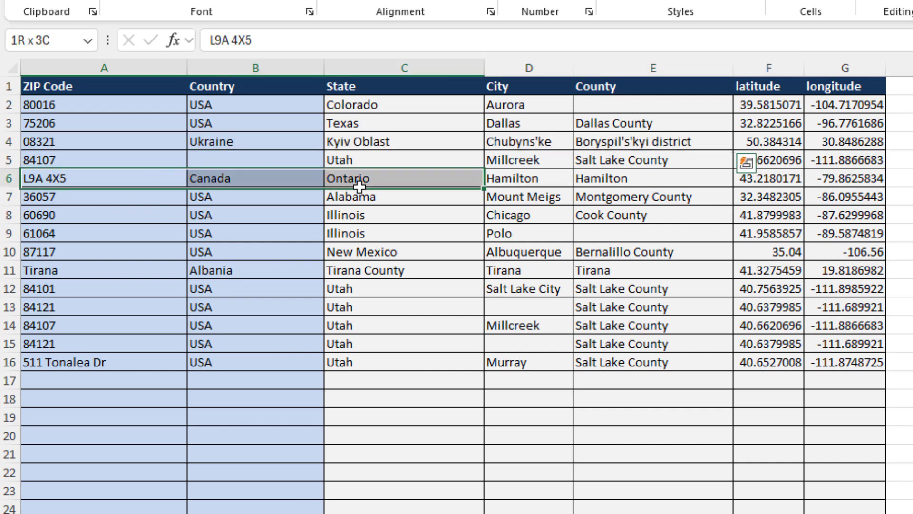
{"action": "left_click", "coordinate": [76, 362]}
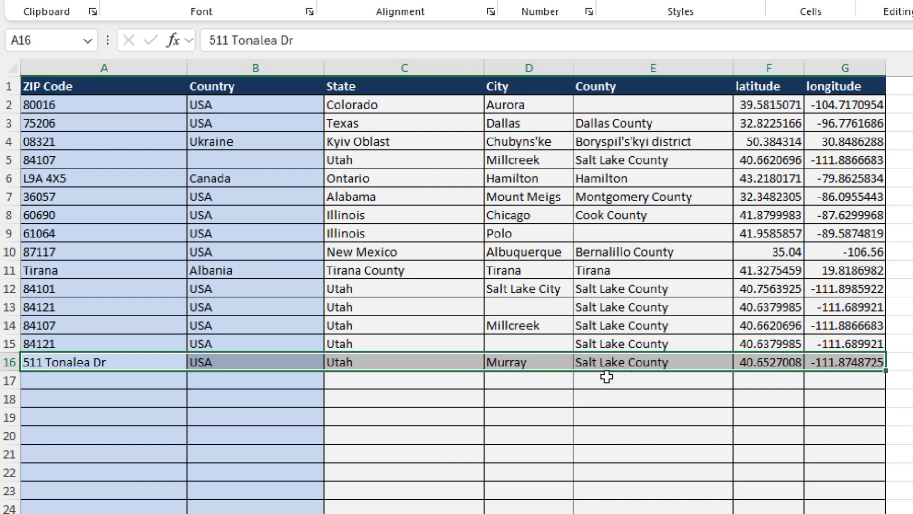
{"action": "mouse_move", "coordinate": [576, 376]}
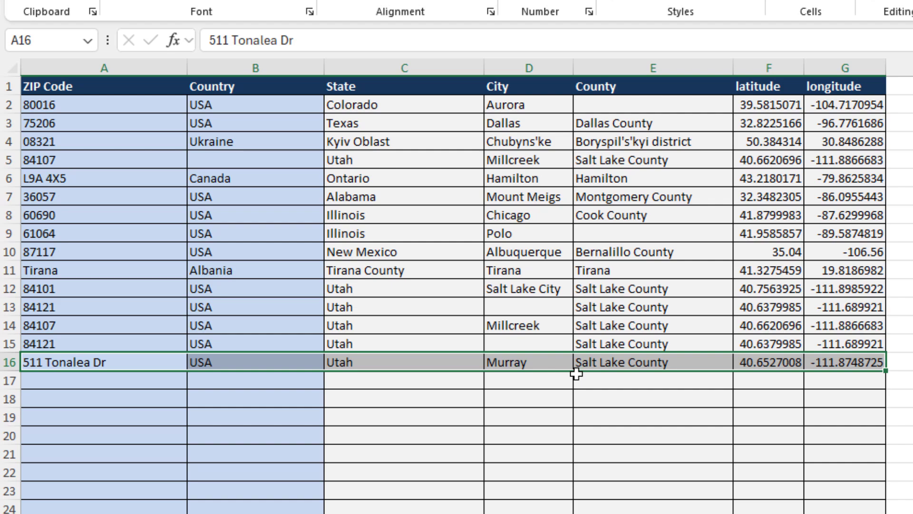